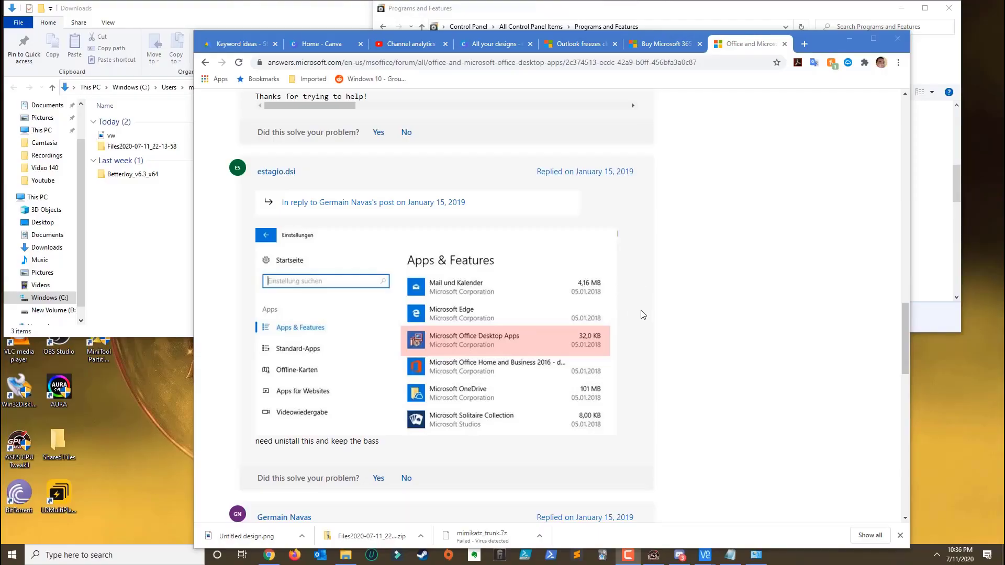
pyautogui.moveTo(554, 354)
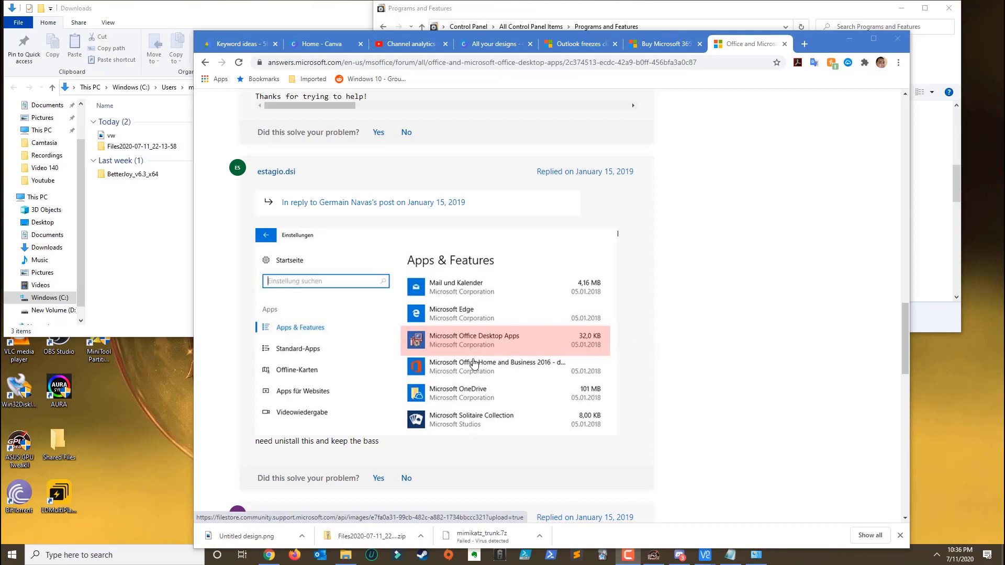
pyautogui.moveTo(403, 364)
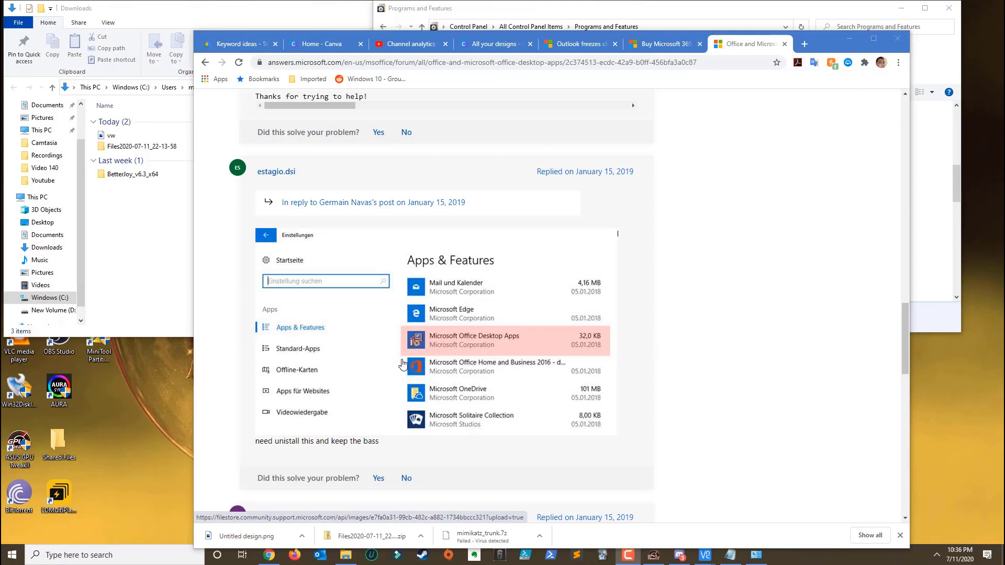
pyautogui.moveTo(409, 374)
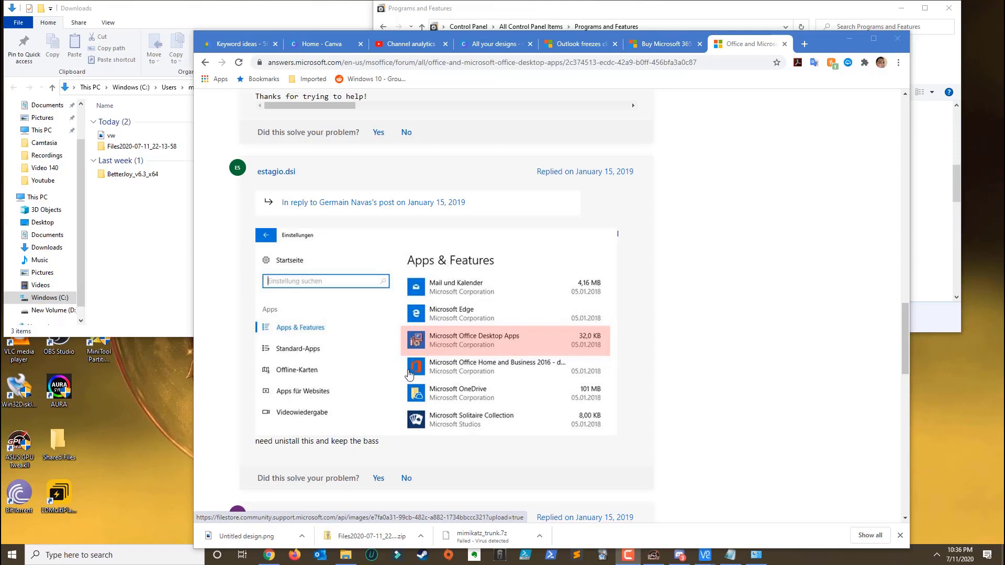
pyautogui.moveTo(413, 375)
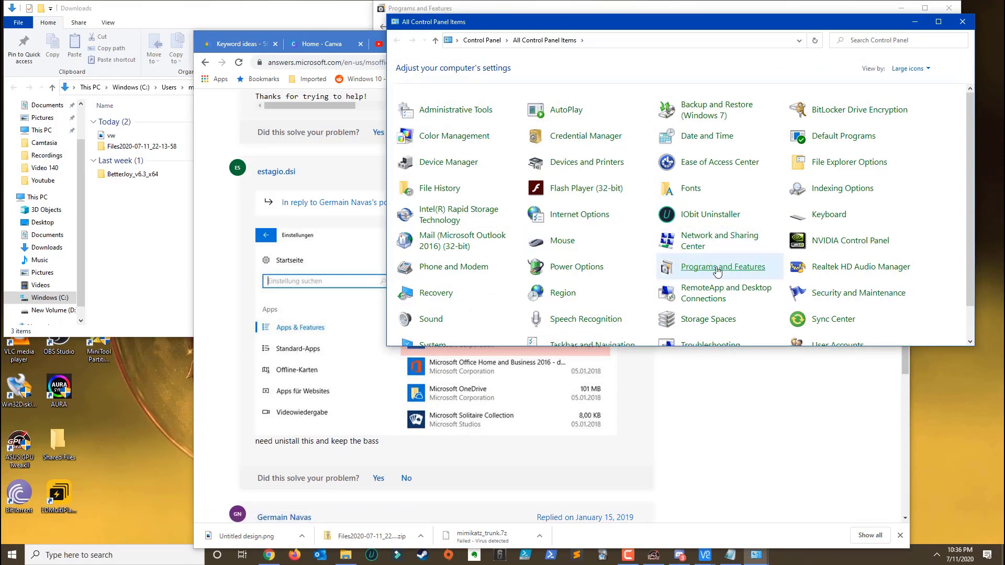
# Select Microsoft 365 Apps for enterprise - en-us in the Programs and Features list.
pyautogui.click(722, 266)
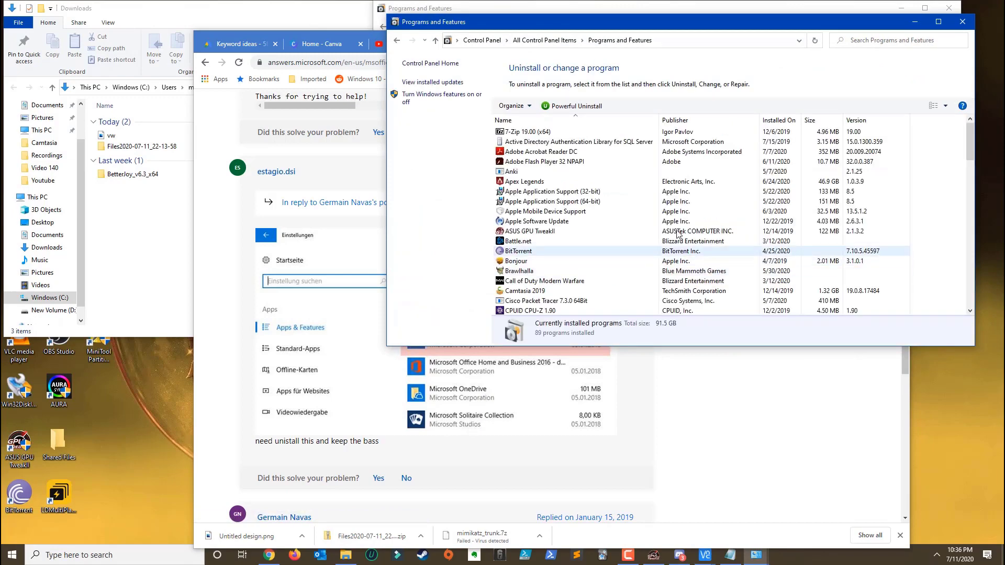
pyautogui.scroll(-3)
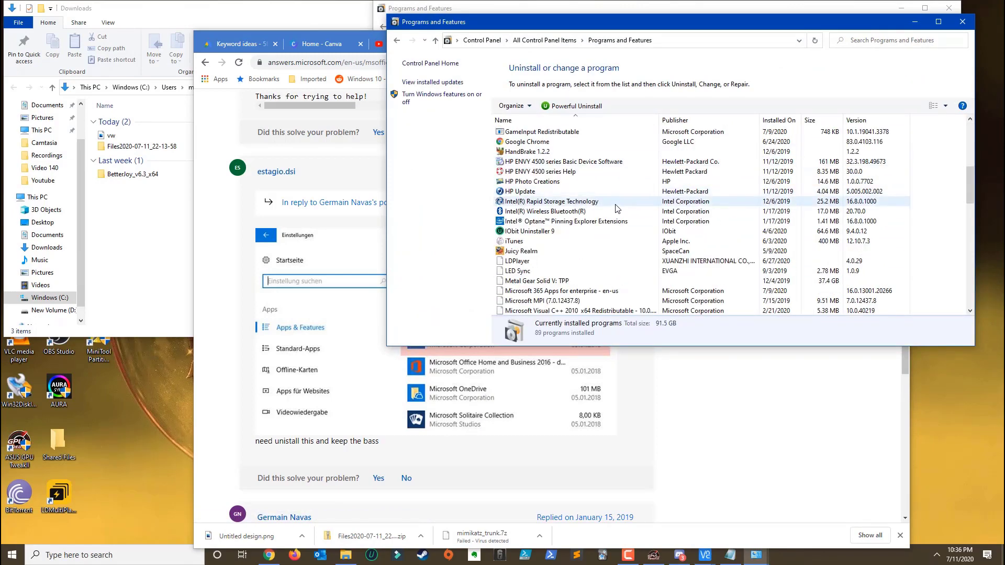
pyautogui.click(561, 260)
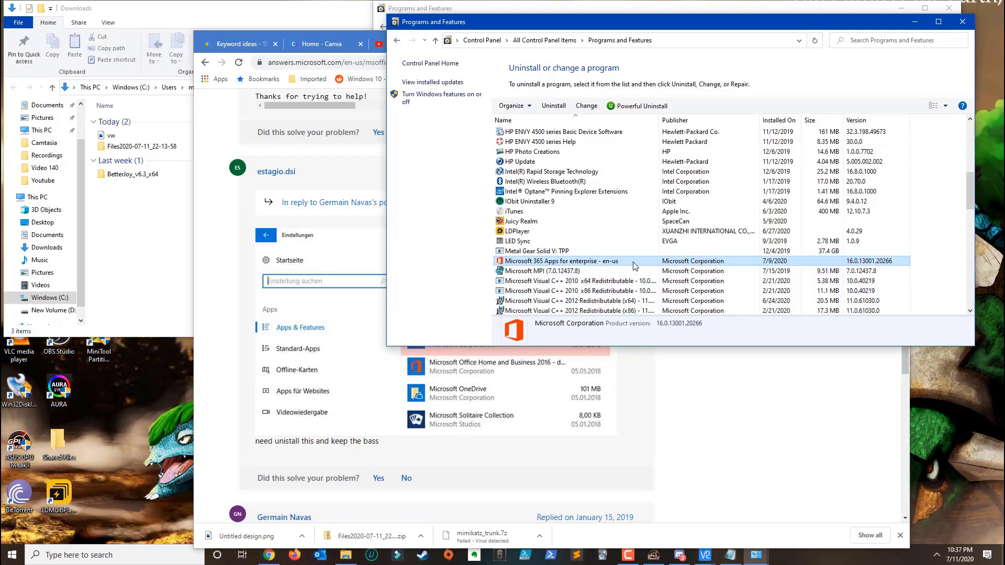
pyautogui.moveTo(580, 340)
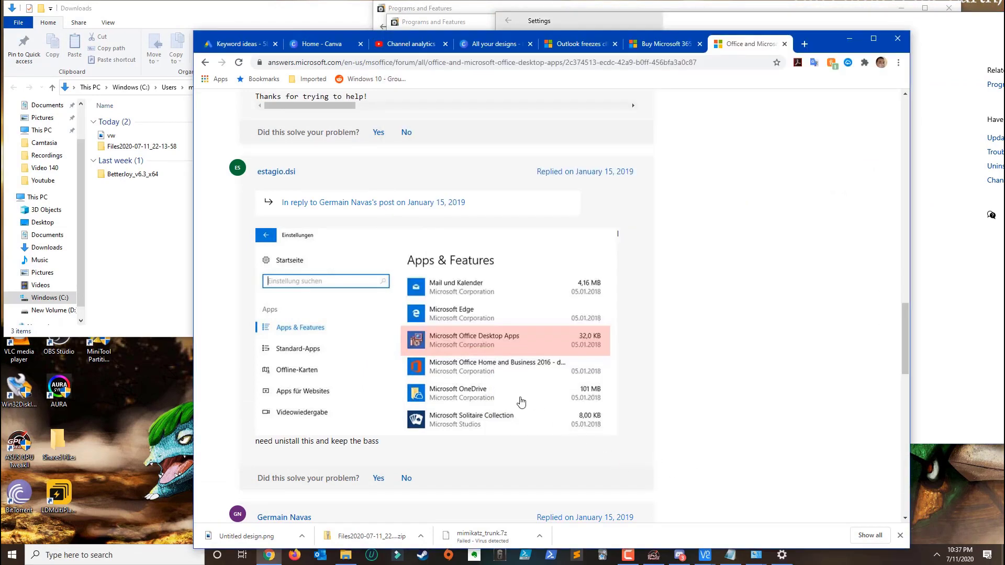
pyautogui.moveTo(489, 345)
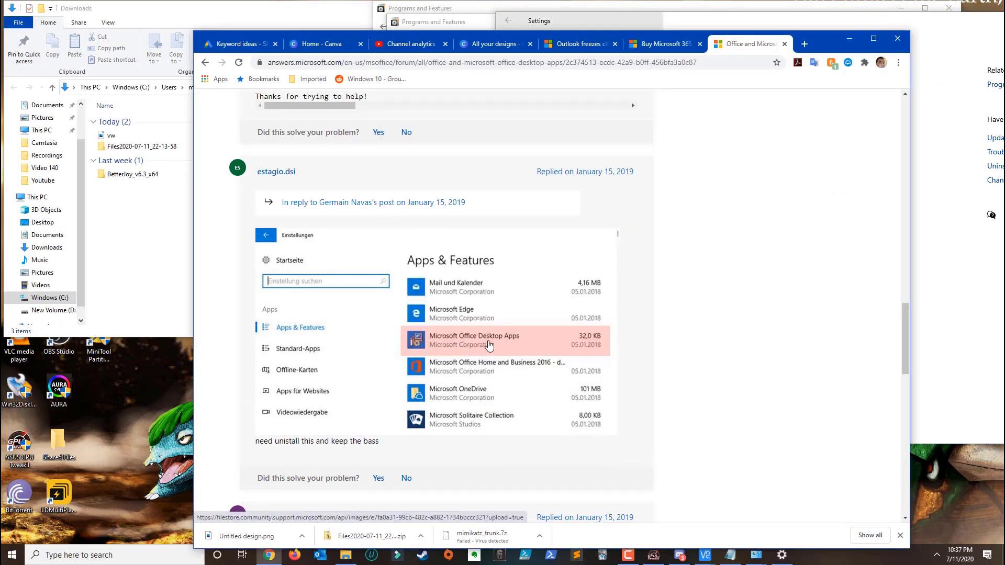
pyautogui.moveTo(728, 236)
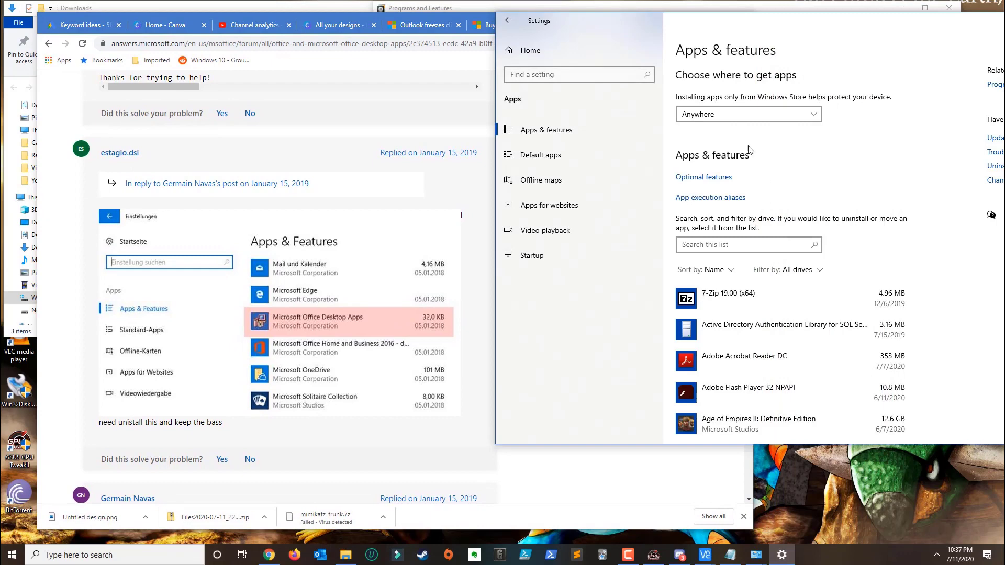
# Search the Apps & features list for 'Microsoft office desktop' and find no matches.
pyautogui.click(748, 244)
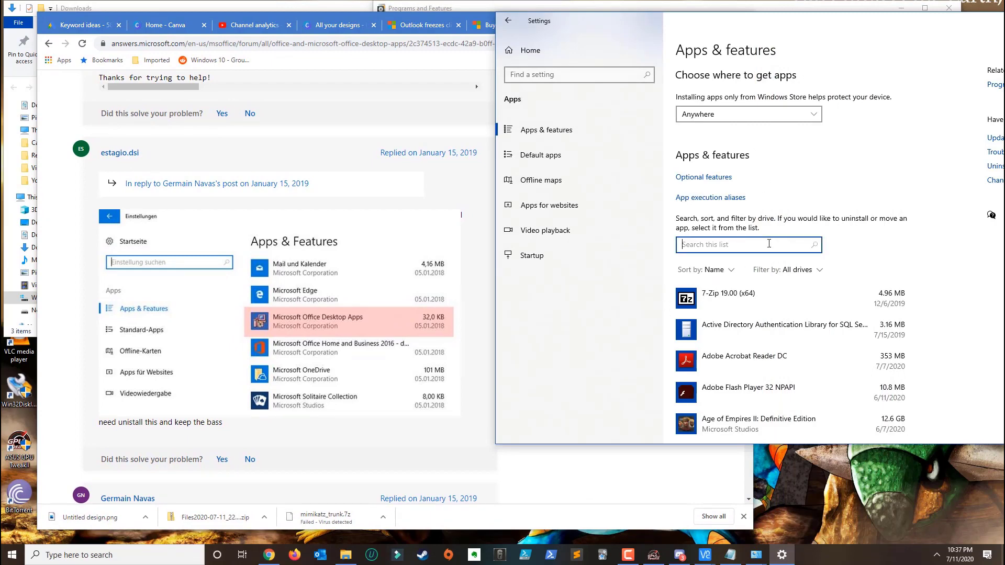
pyautogui.write('mcir')
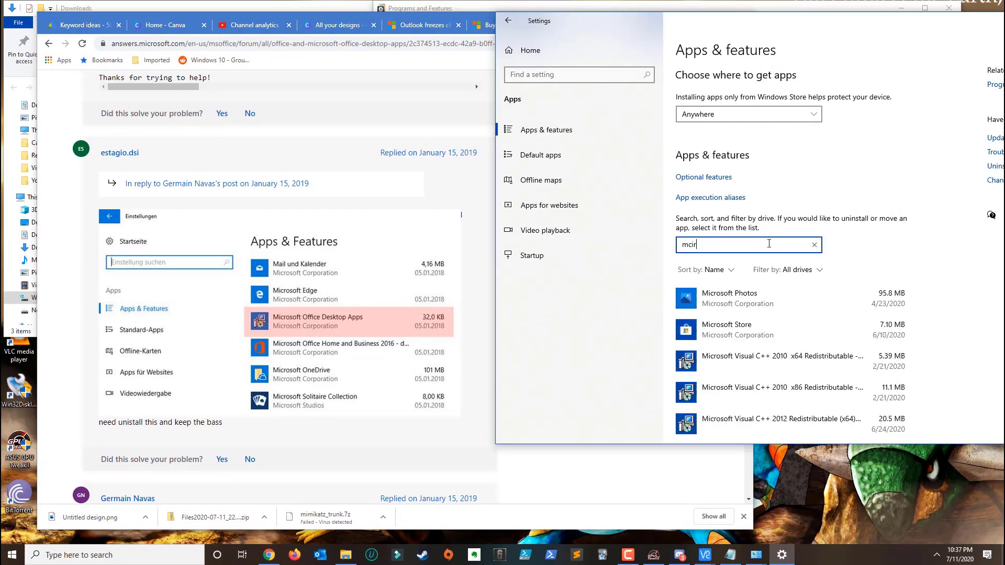
pyautogui.write('Microsoft office desktop')
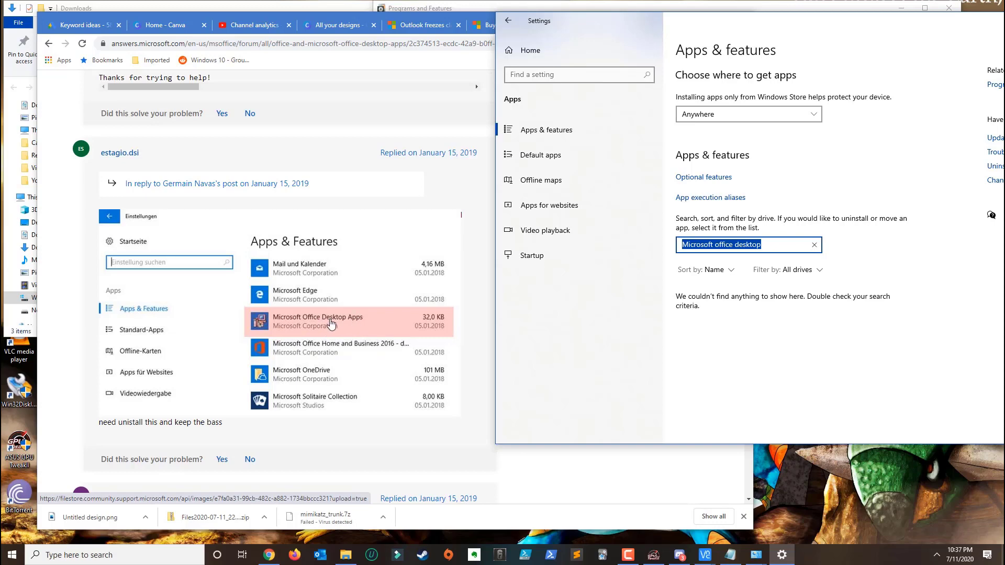
pyautogui.moveTo(339, 320)
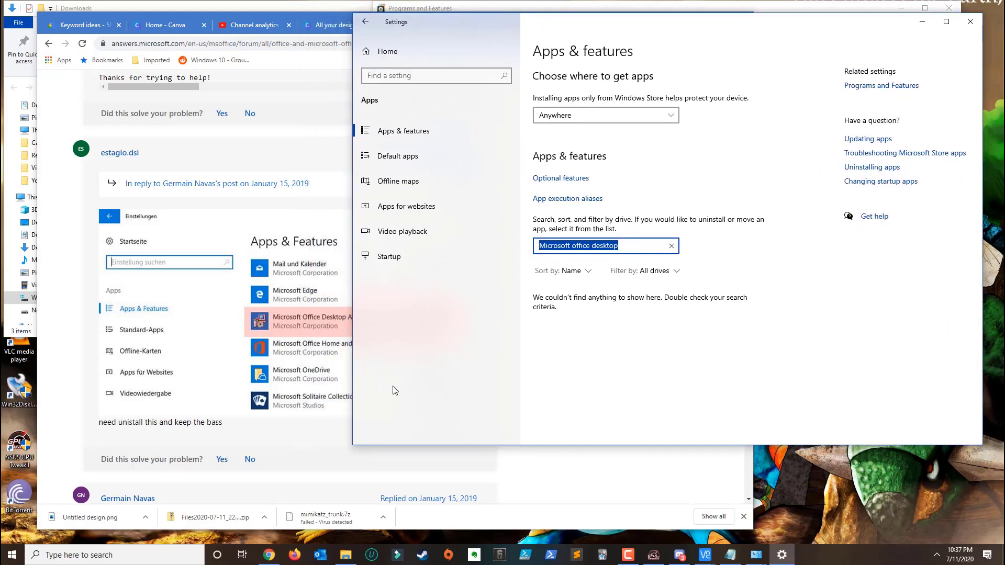
pyautogui.moveTo(747, 250)
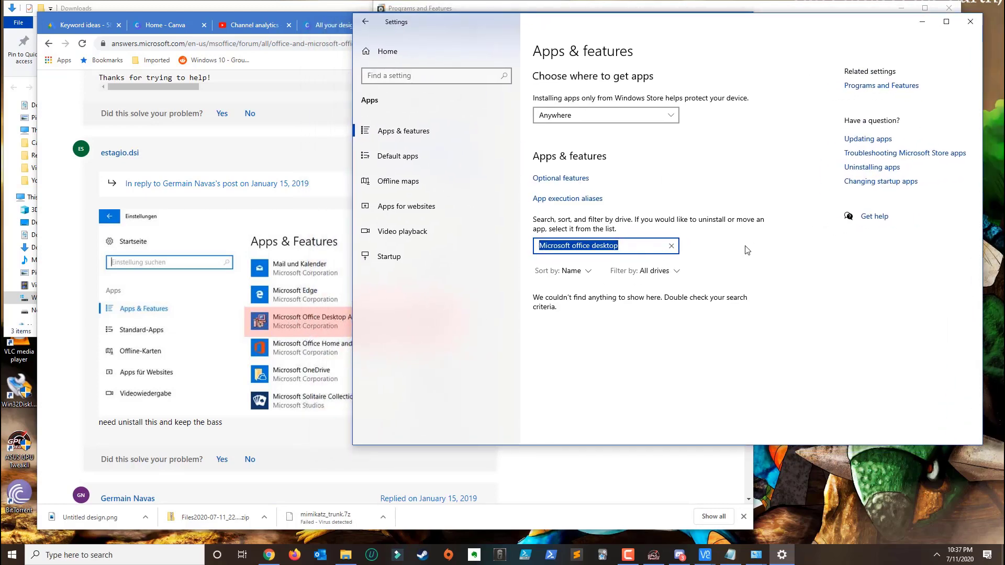
pyautogui.moveTo(356, 325)
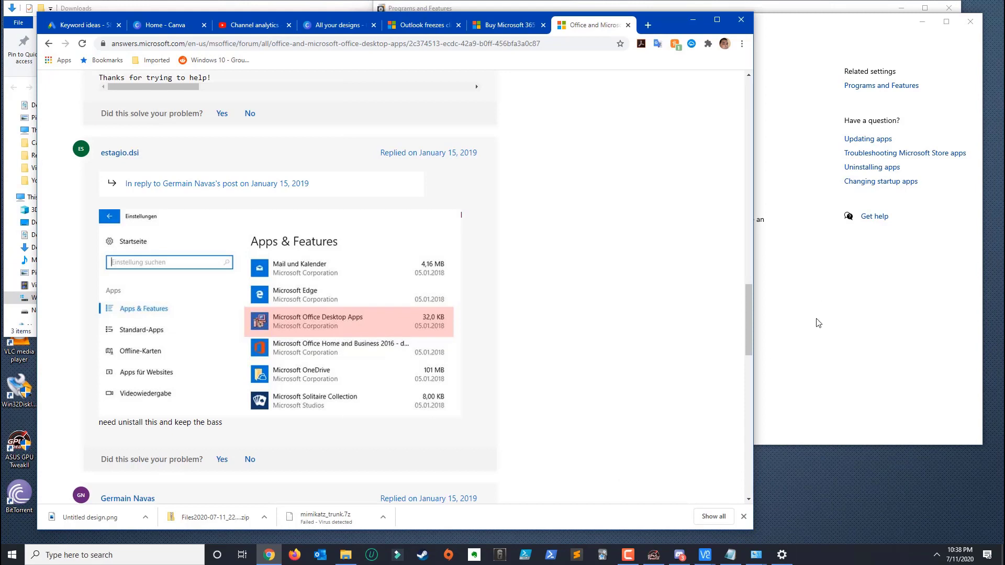
pyautogui.moveTo(785, 482)
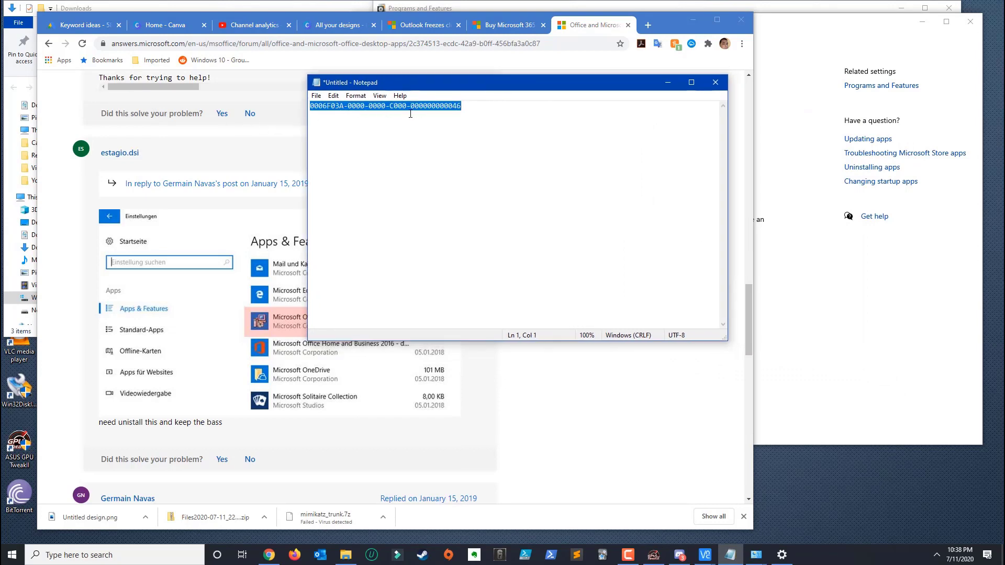
pyautogui.moveTo(373, 116)
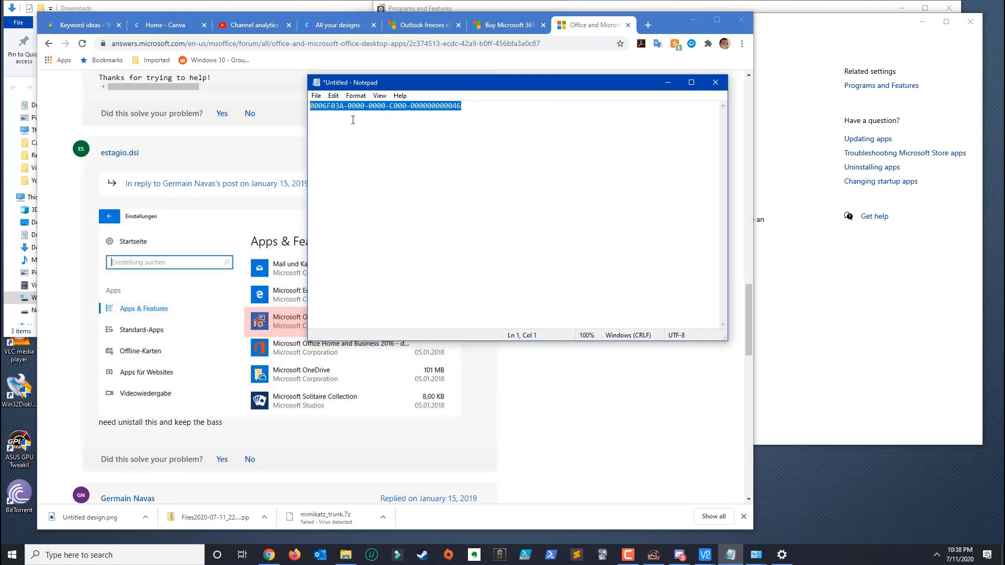
pyautogui.click(458, 106)
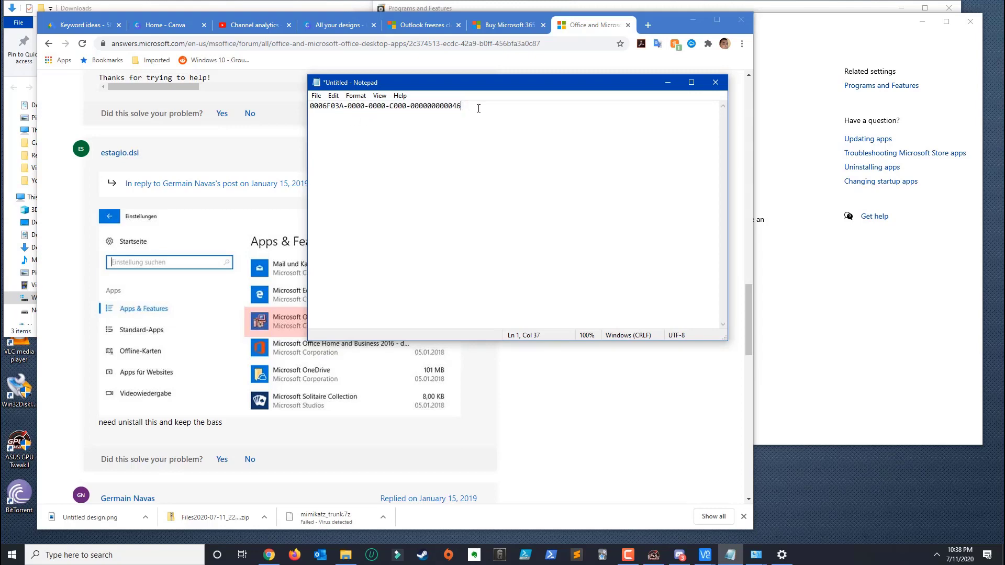
pyautogui.press('ctrl+a')
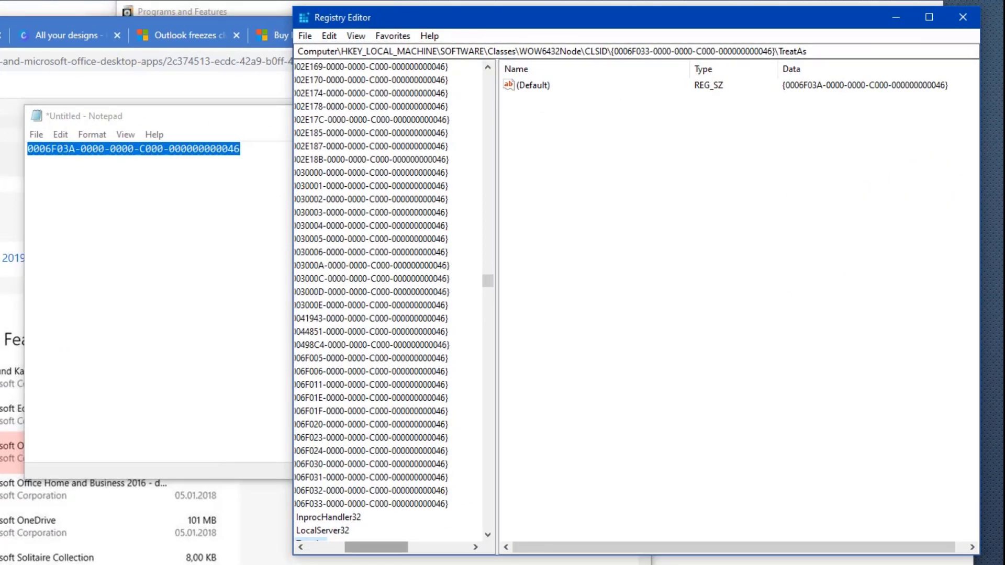
pyautogui.click(329, 36)
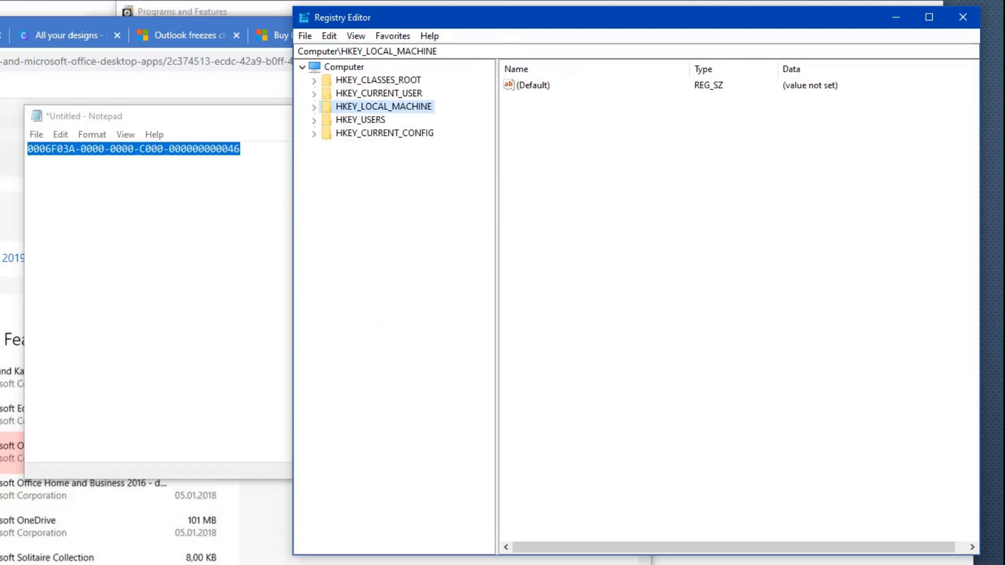
pyautogui.click(328, 35)
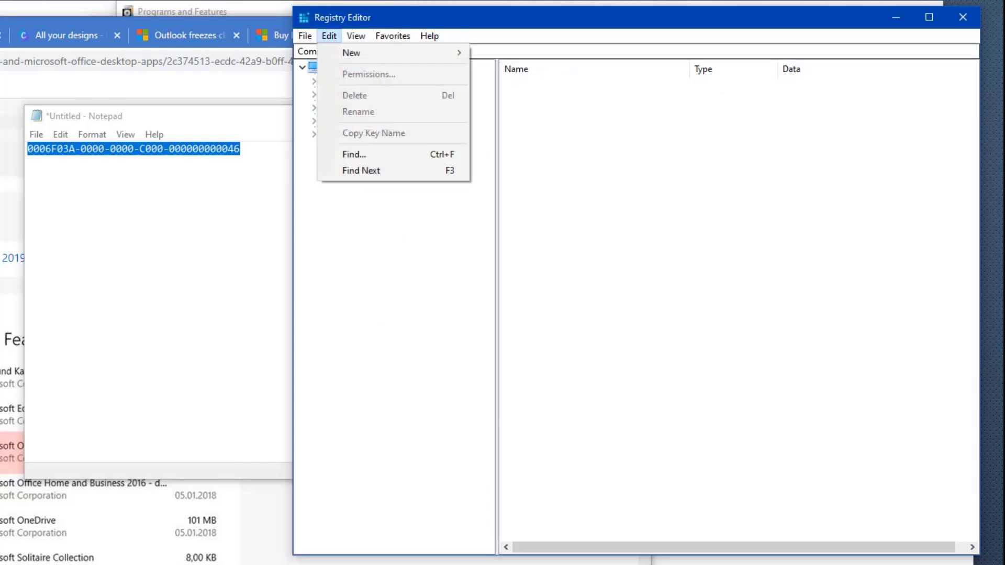
pyautogui.click(353, 153)
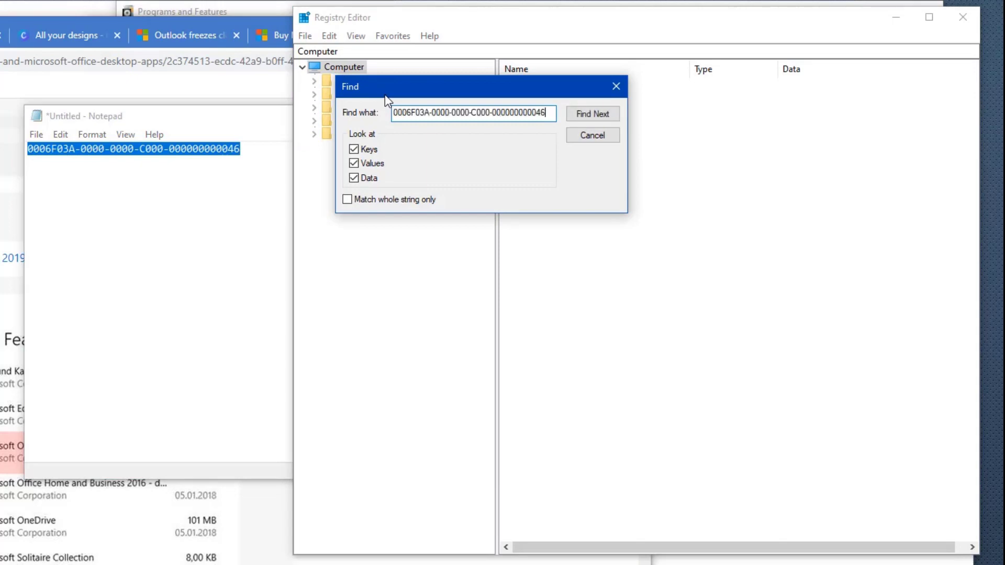
pyautogui.click(592, 113)
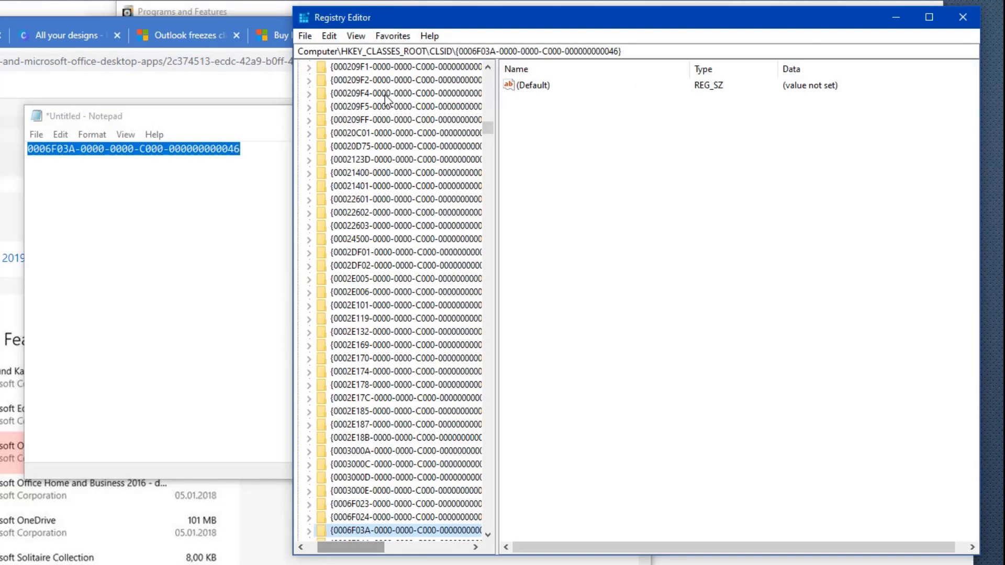
# Delete the (Default) values under Outlook.Application.16 and TreatAs that point to the 0006F03A CLSID.
pyautogui.click(532, 84)
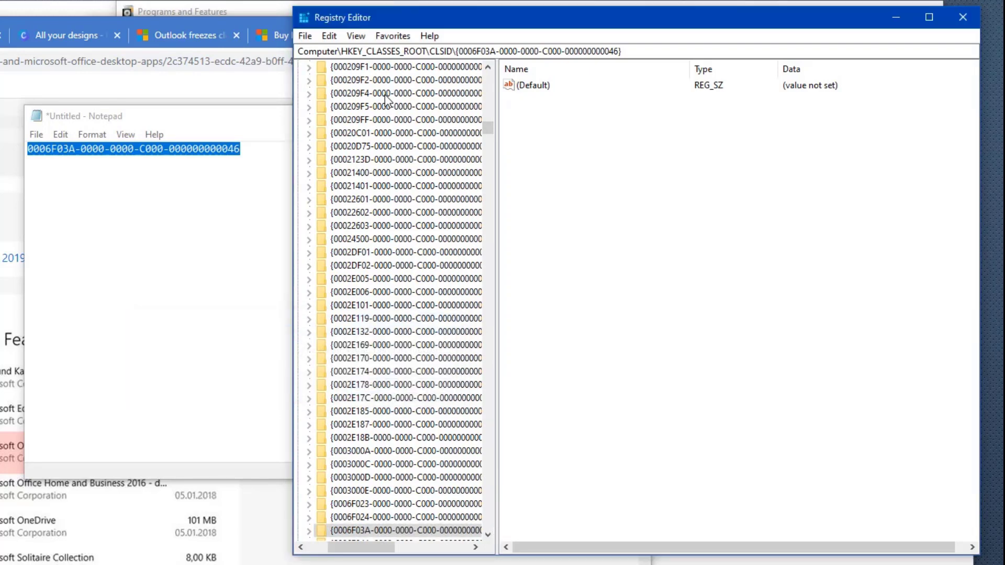
pyautogui.click(329, 36)
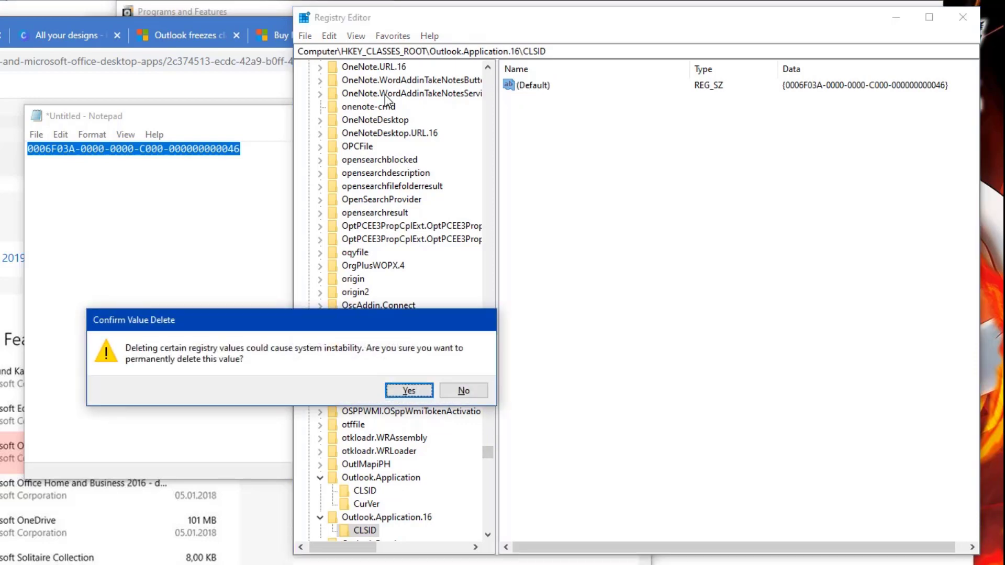
pyautogui.click(408, 390)
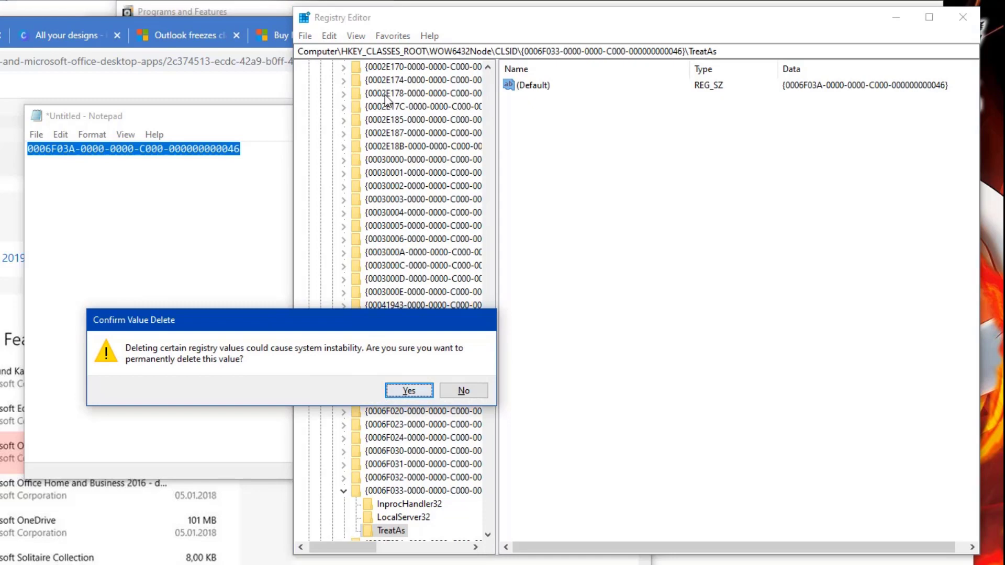
pyautogui.click(408, 390)
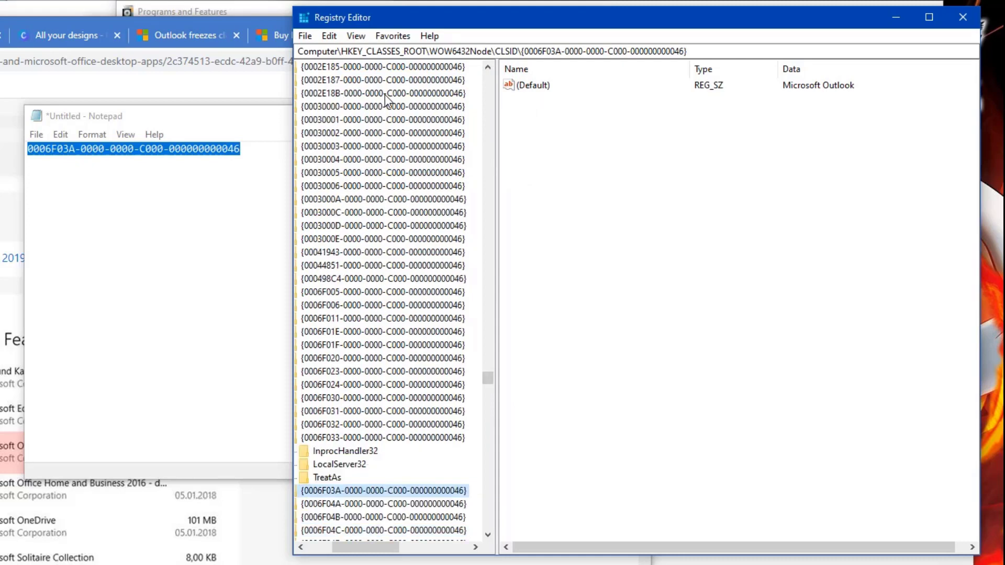
# Delete the remaining 0006F03A CLSID keys, the ClickToRun copy, and the Installer Components value.
pyautogui.press('Delete')
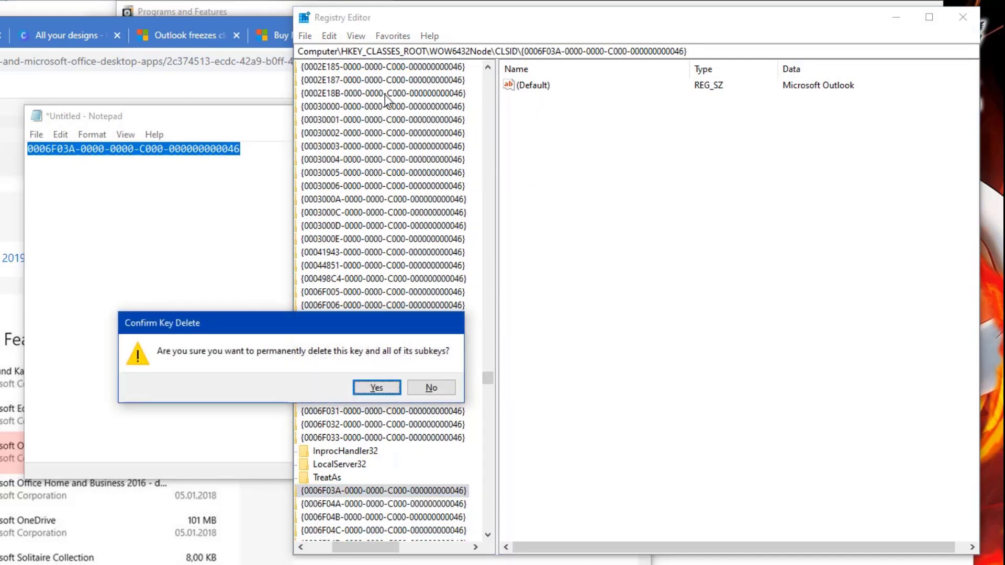
pyautogui.click(377, 387)
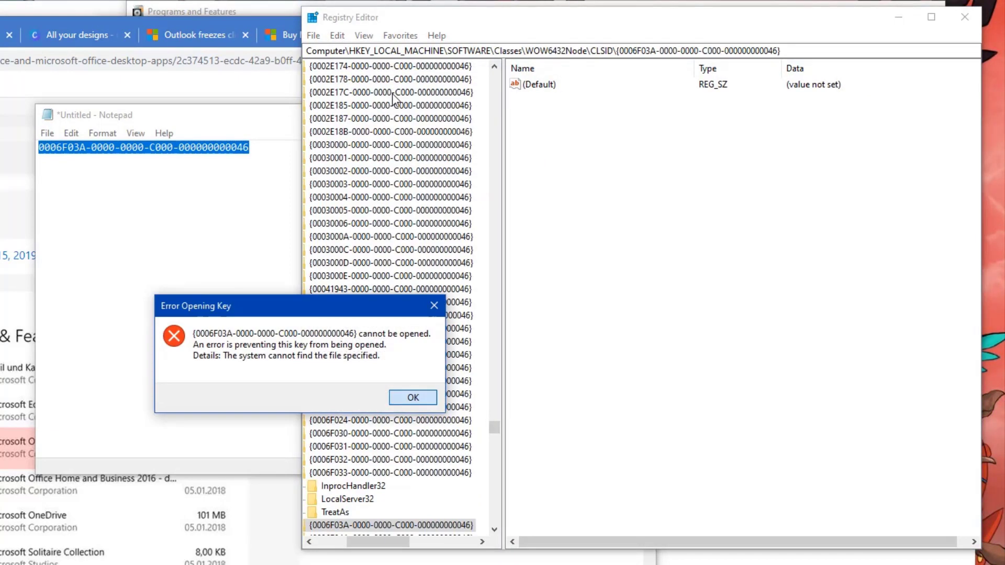
pyautogui.click(413, 397)
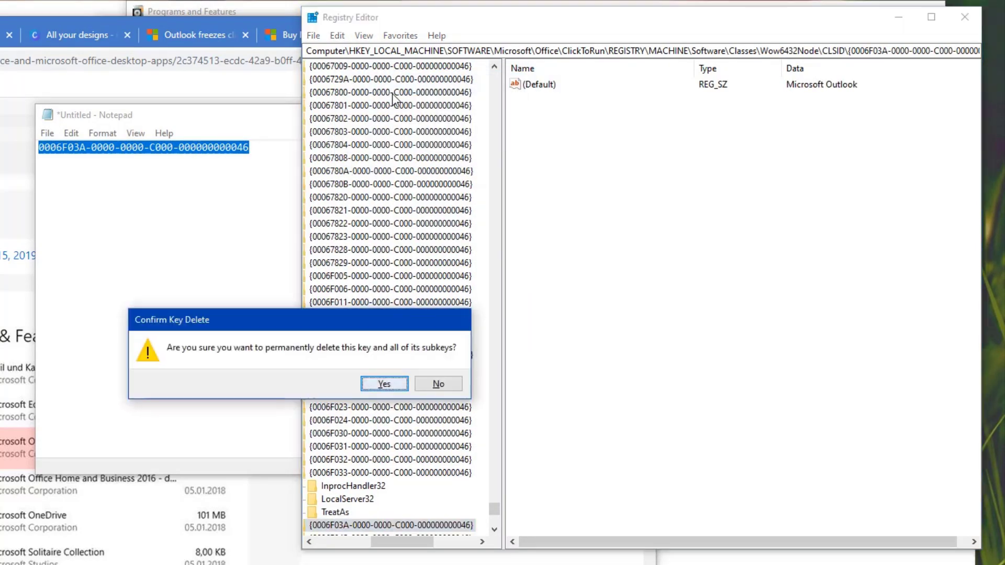
pyautogui.click(383, 383)
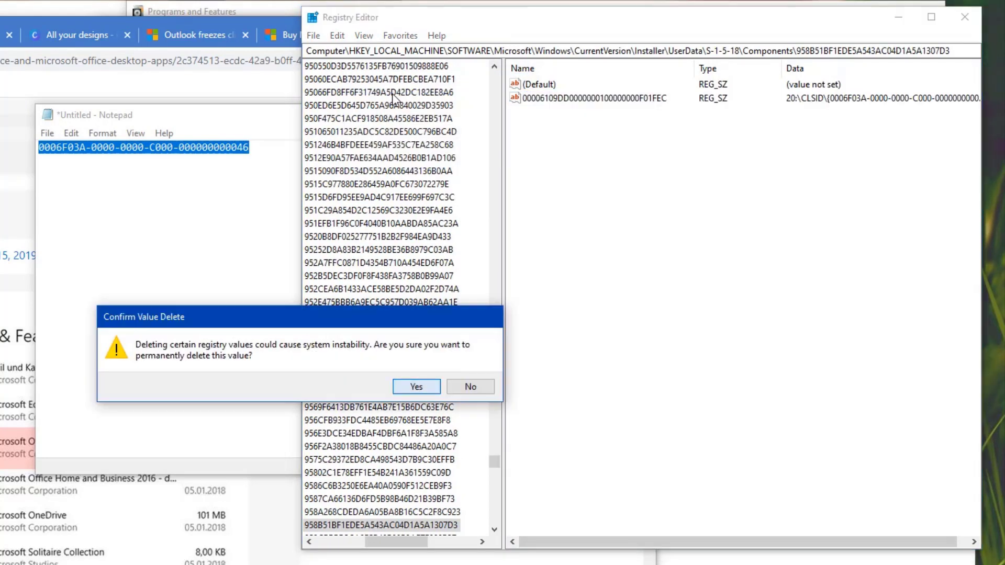
pyautogui.click(415, 386)
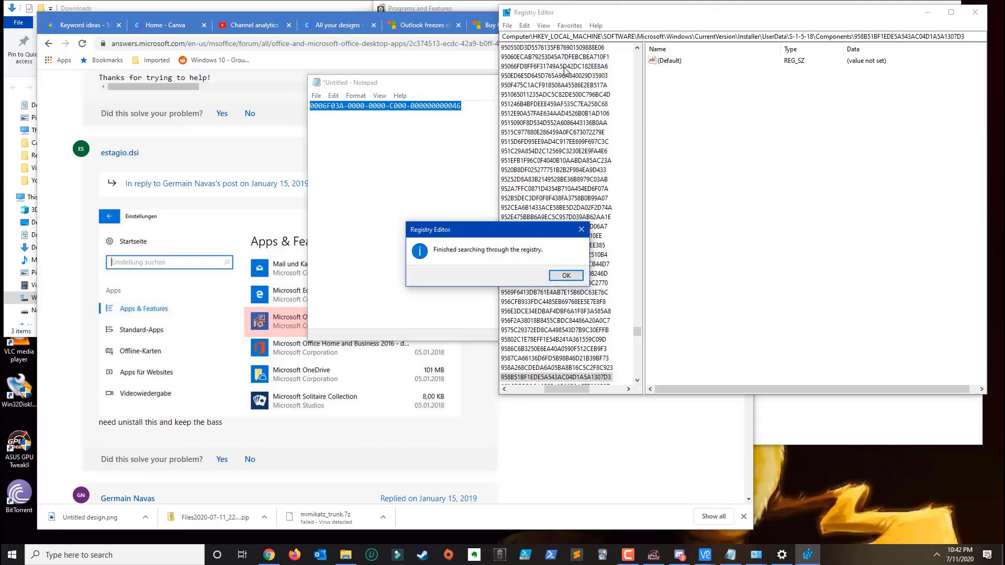
pyautogui.click(564, 275)
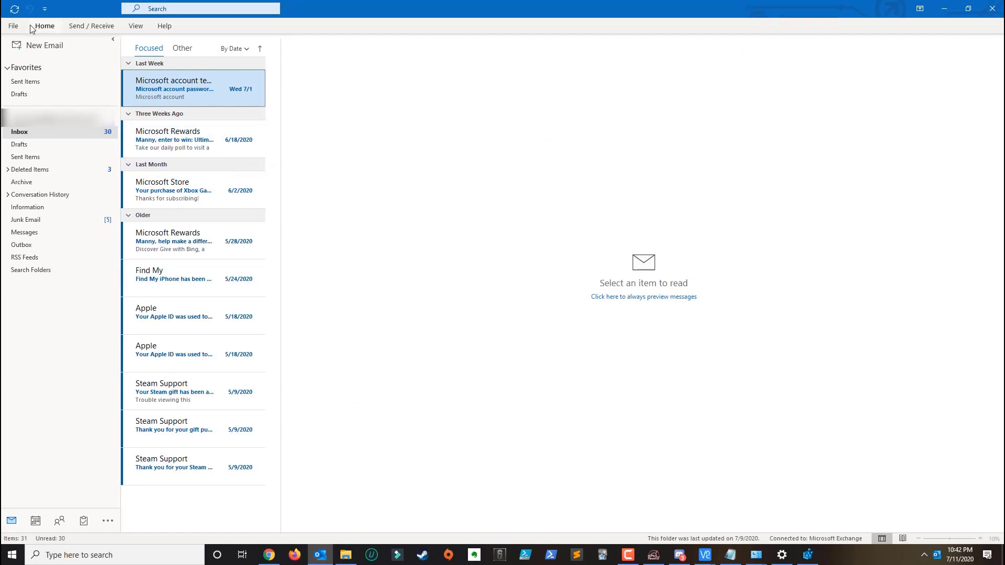
# From a new email, choose Insert > Signature > Signatures… to open Signatures and Stationery.
pyautogui.click(45, 45)
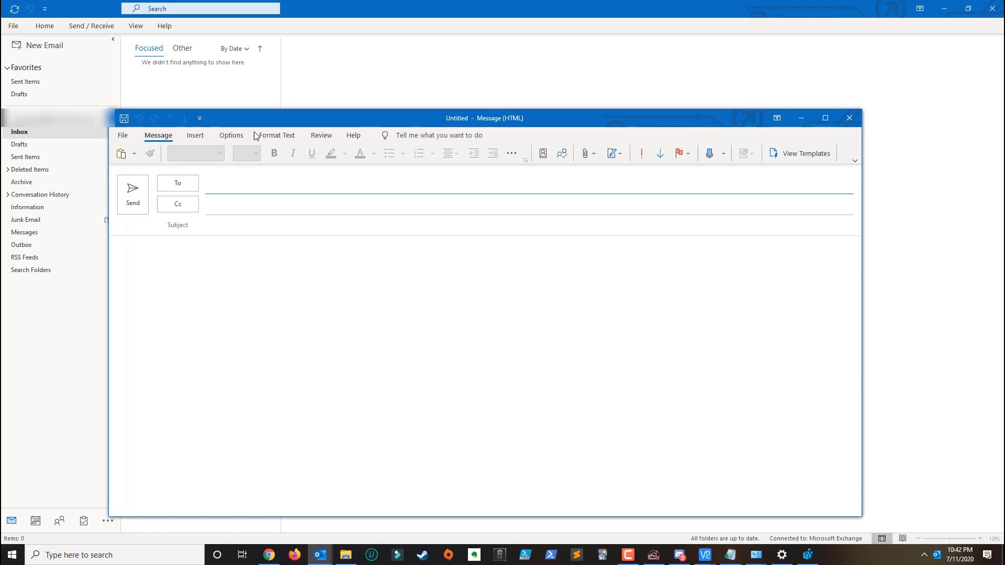
pyautogui.click(194, 135)
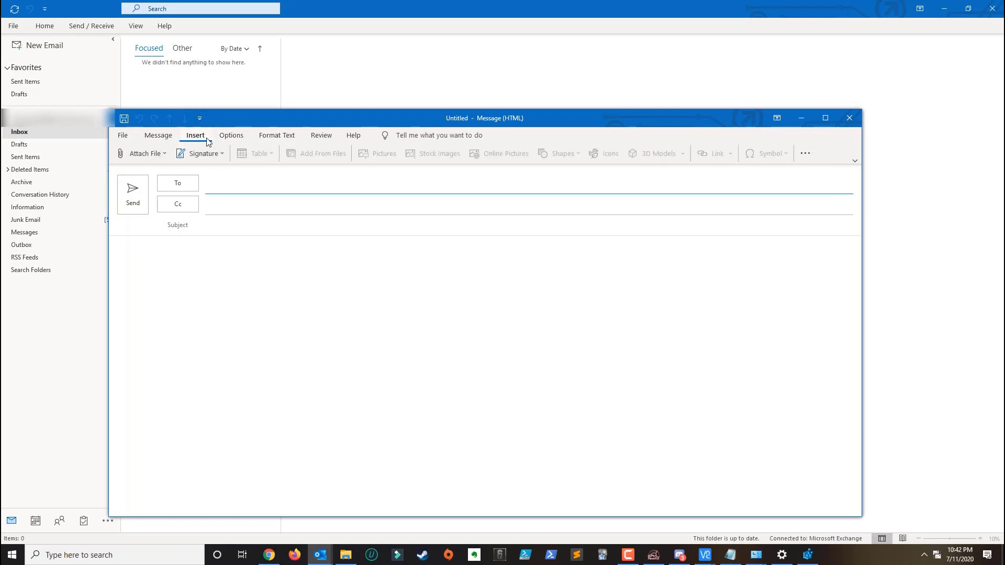
pyautogui.click(203, 153)
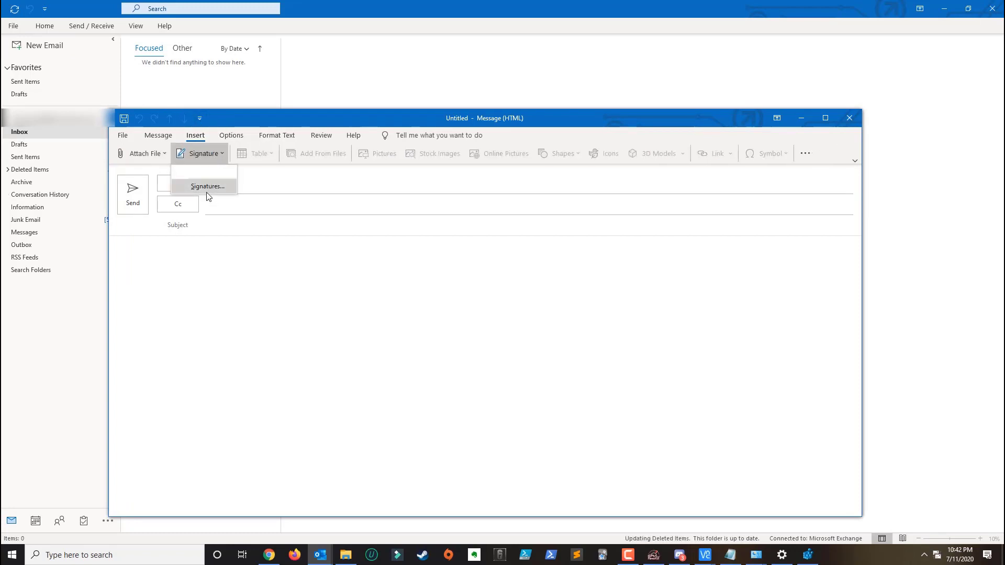
pyautogui.click(207, 186)
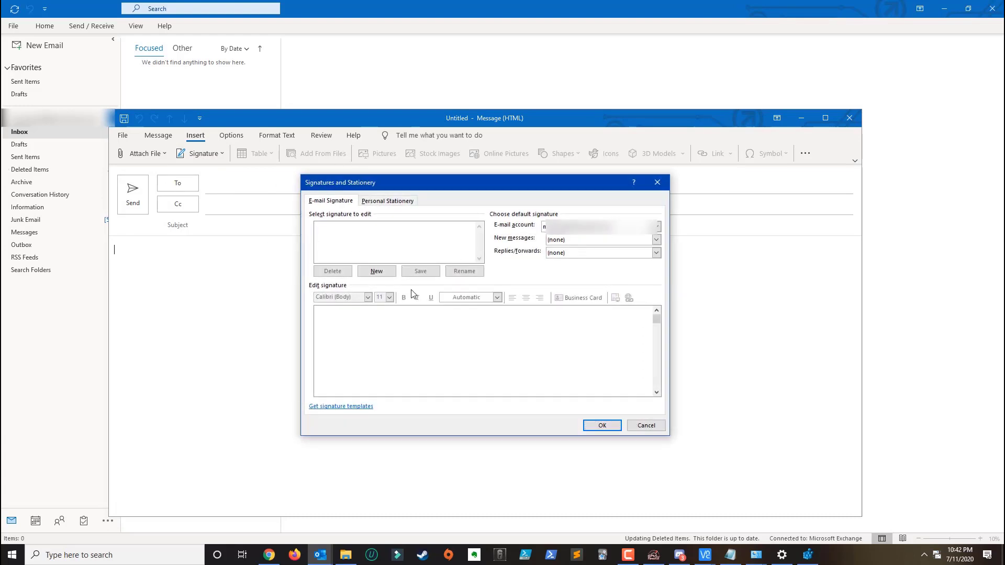